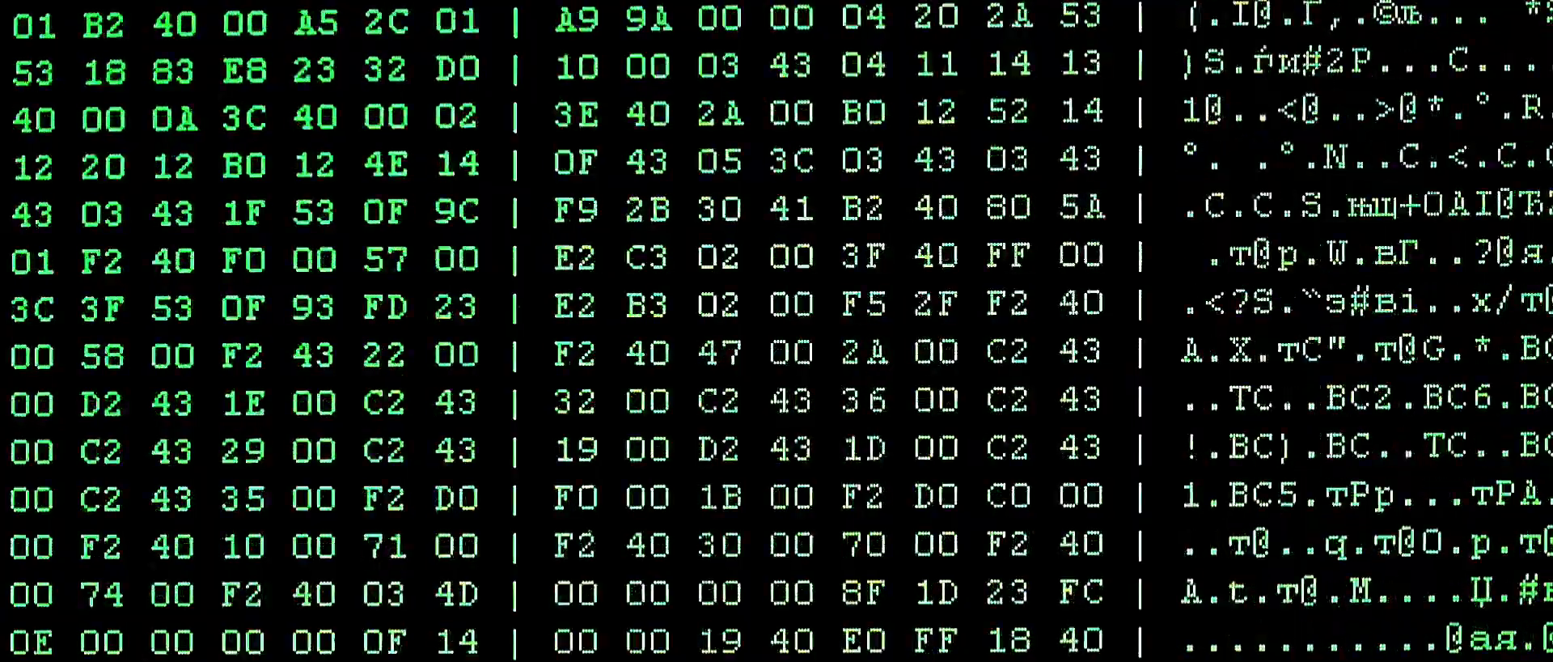
pyautogui.scroll(-3)
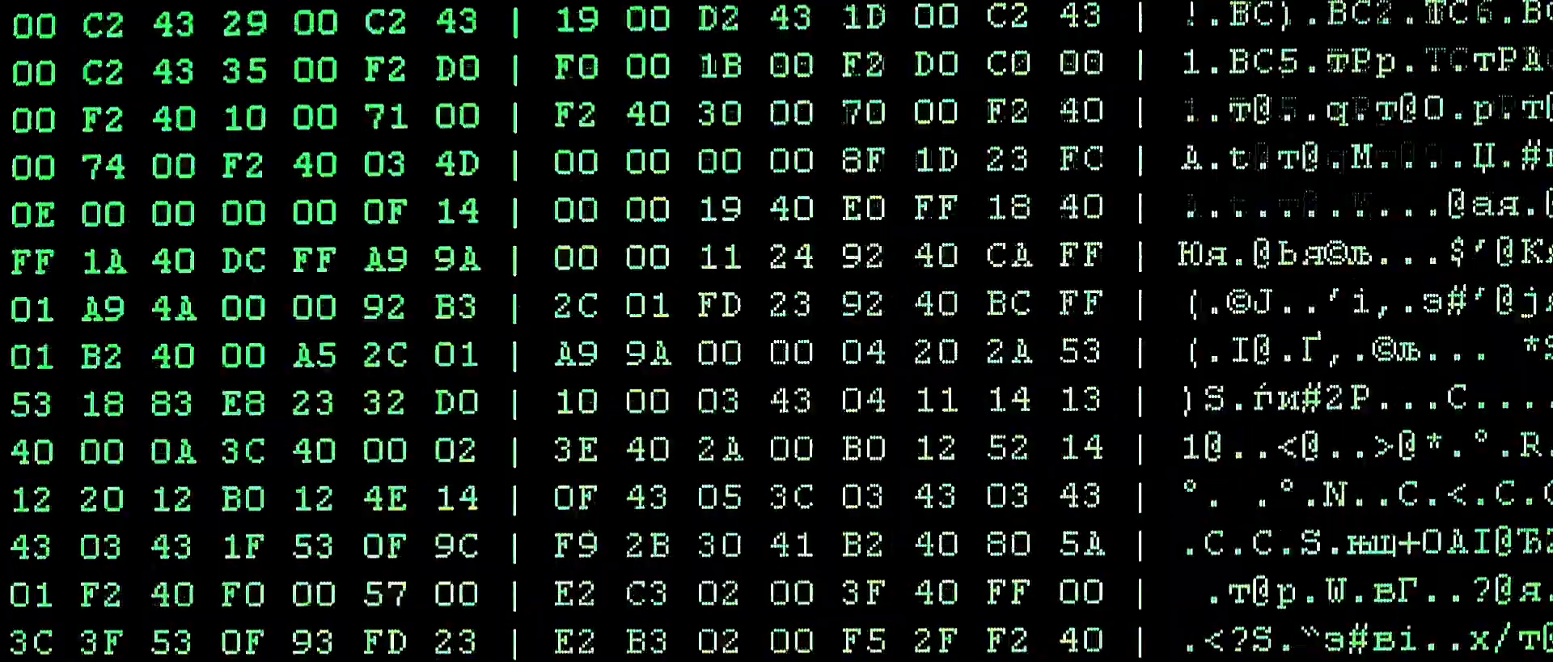
pyautogui.scroll(-3)
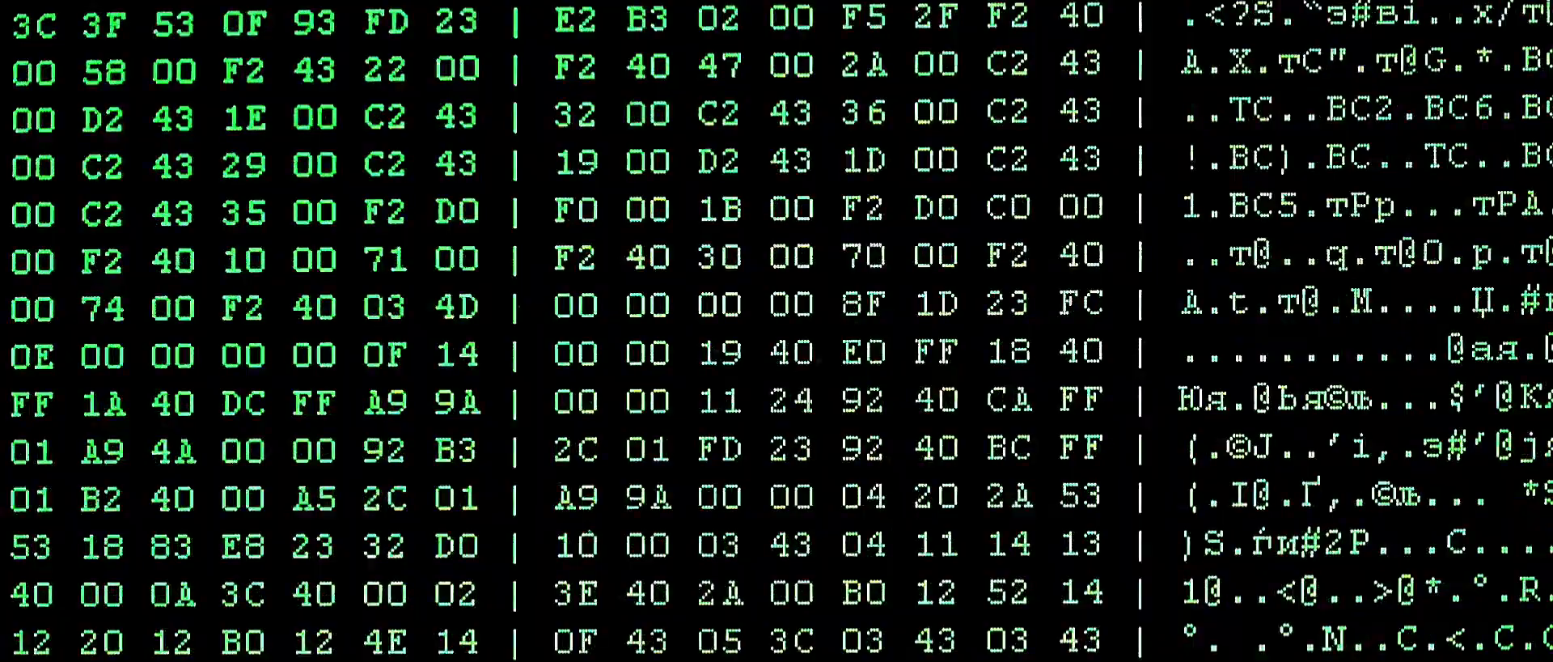
pyautogui.scroll(-3)
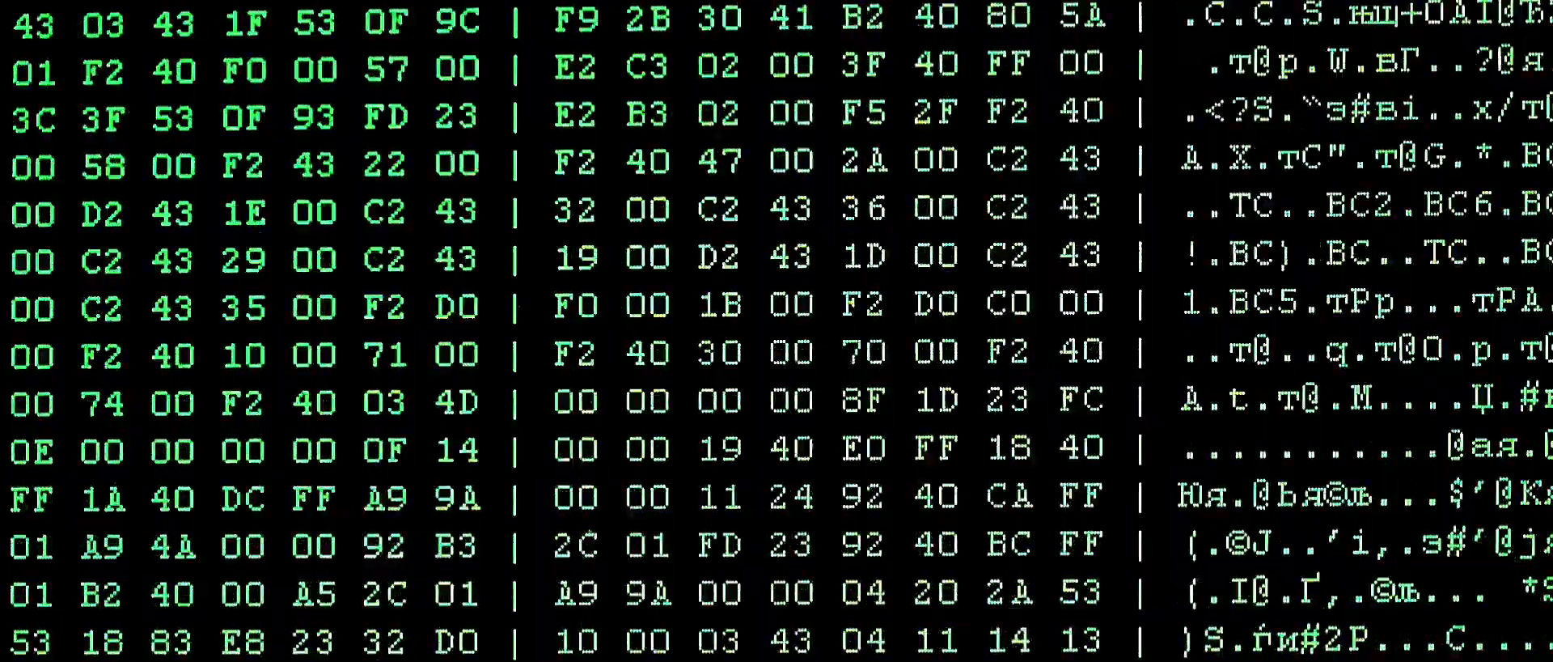